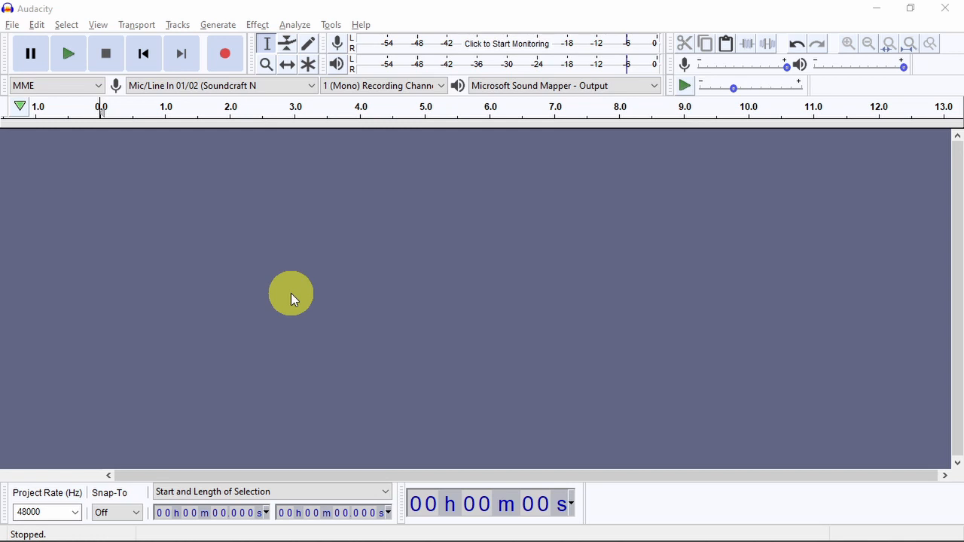
mouse_move(223, 53)
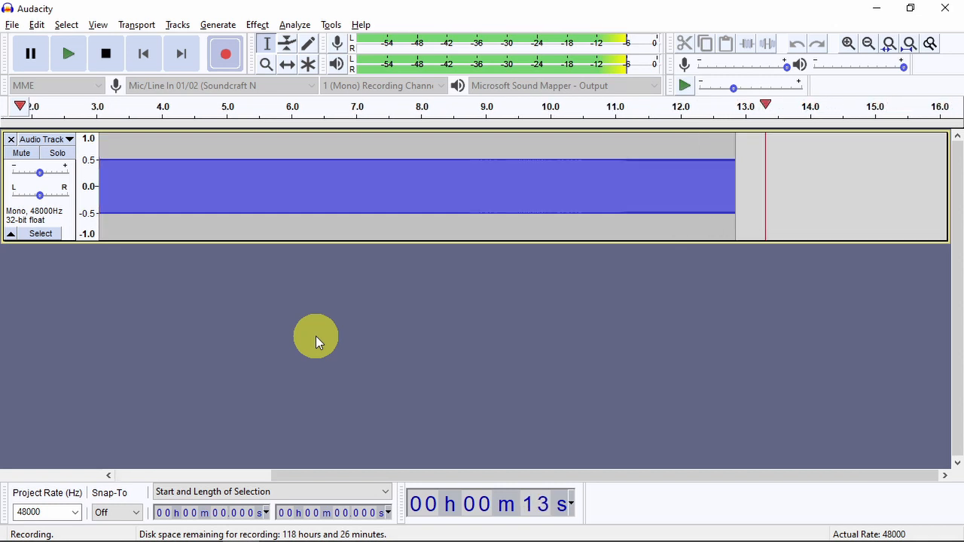
mouse_move(636, 42)
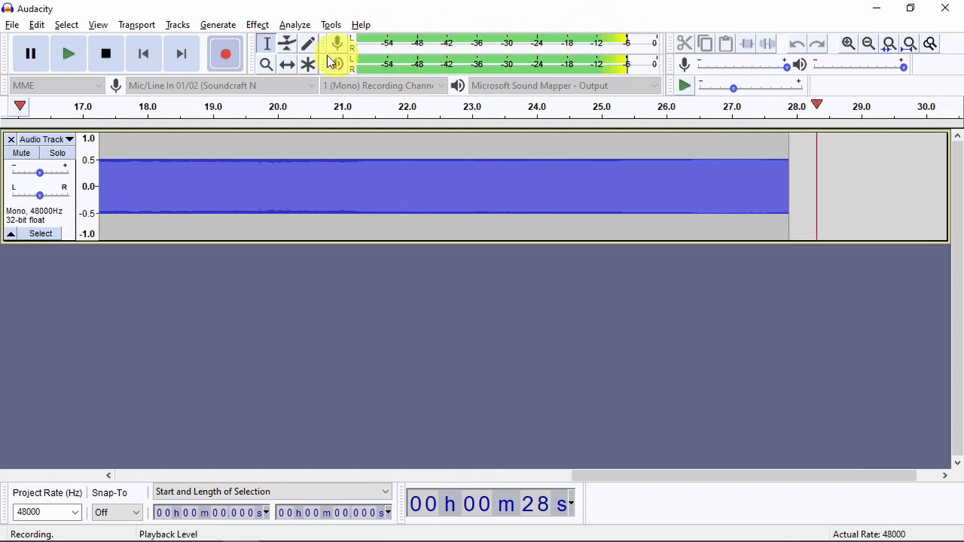
- Stop the mono recording, leaving a roughly 21-second clipped take
left_click(106, 54)
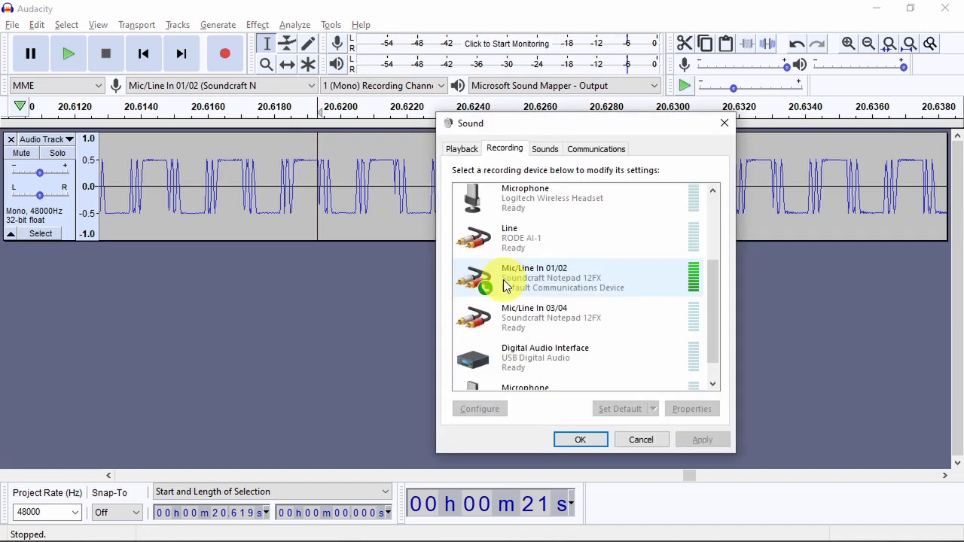
mouse_move(595, 271)
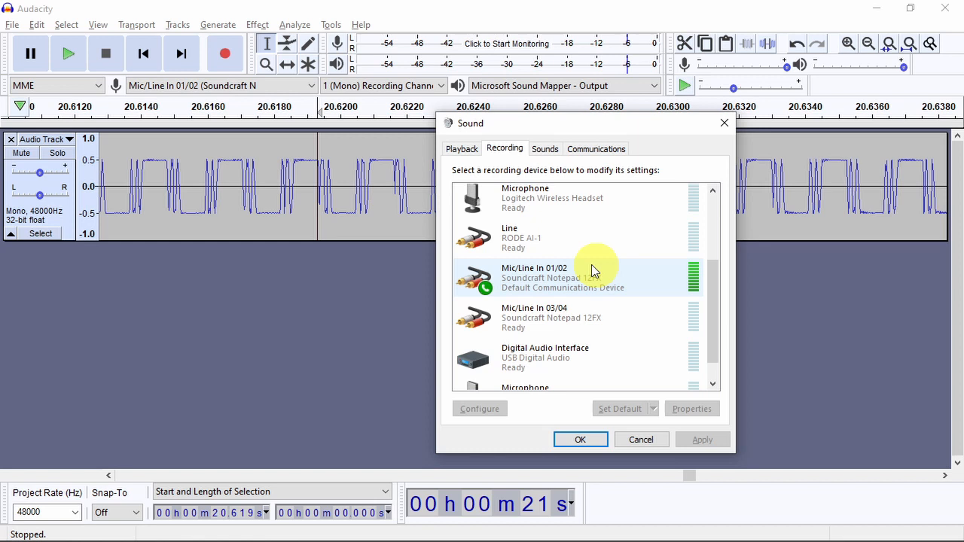
mouse_move(588, 293)
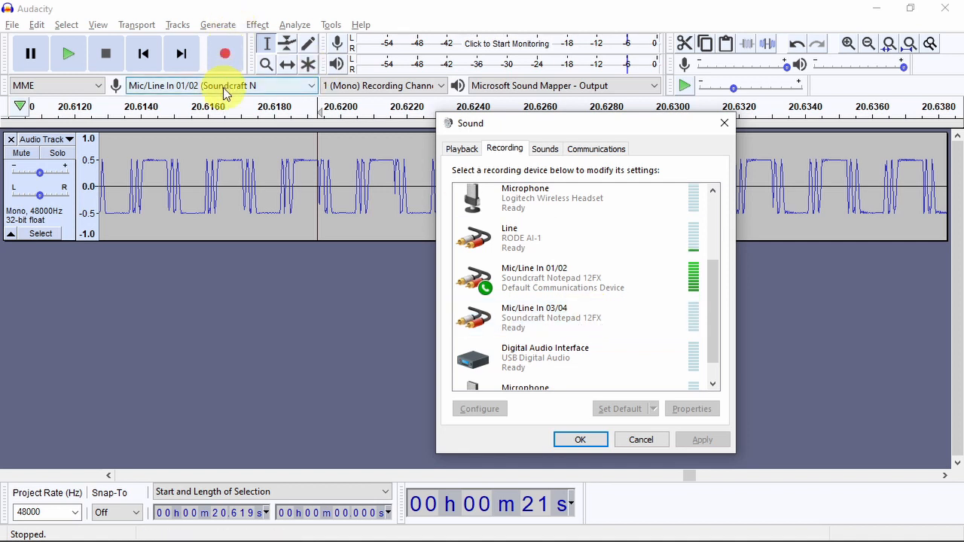
mouse_move(385, 84)
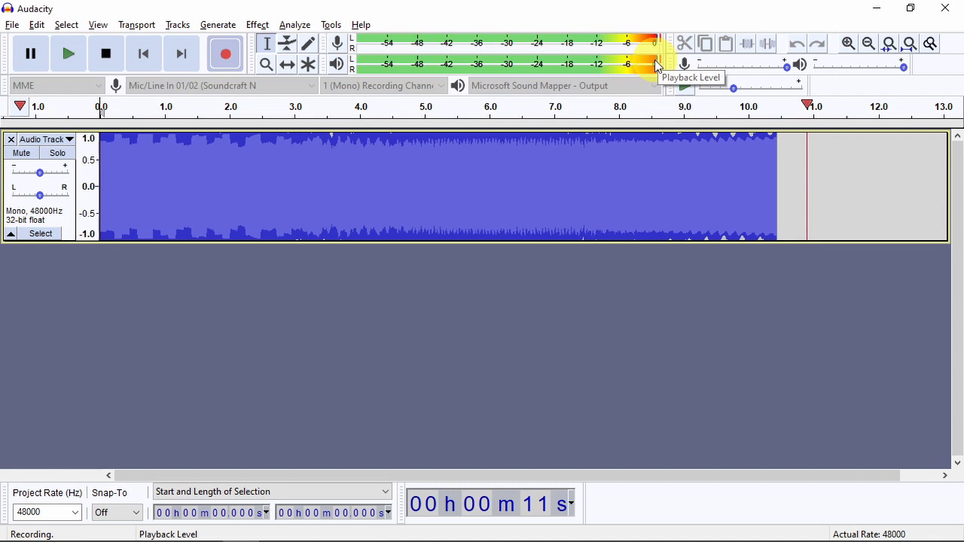
- Stop the loud take once the clip indicators have turned red
left_click(106, 54)
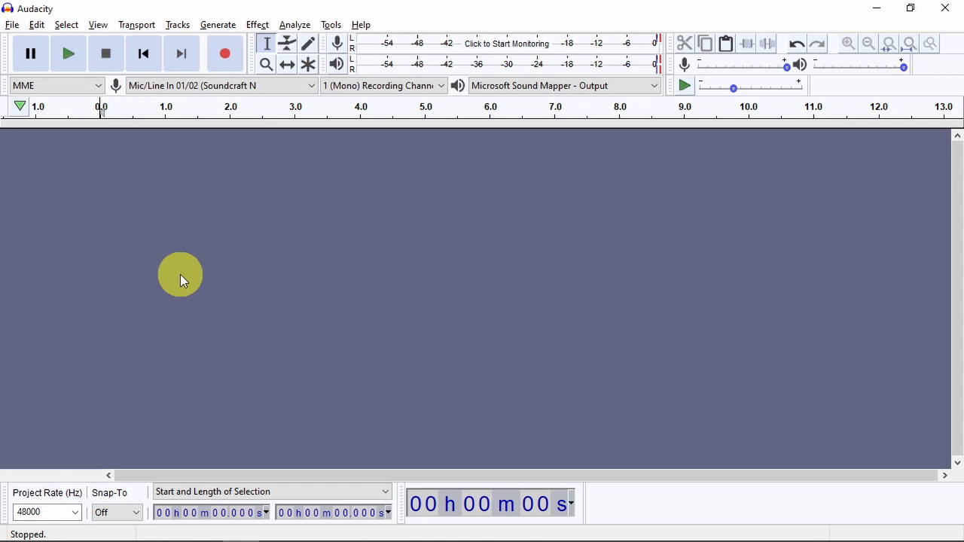
mouse_move(334, 169)
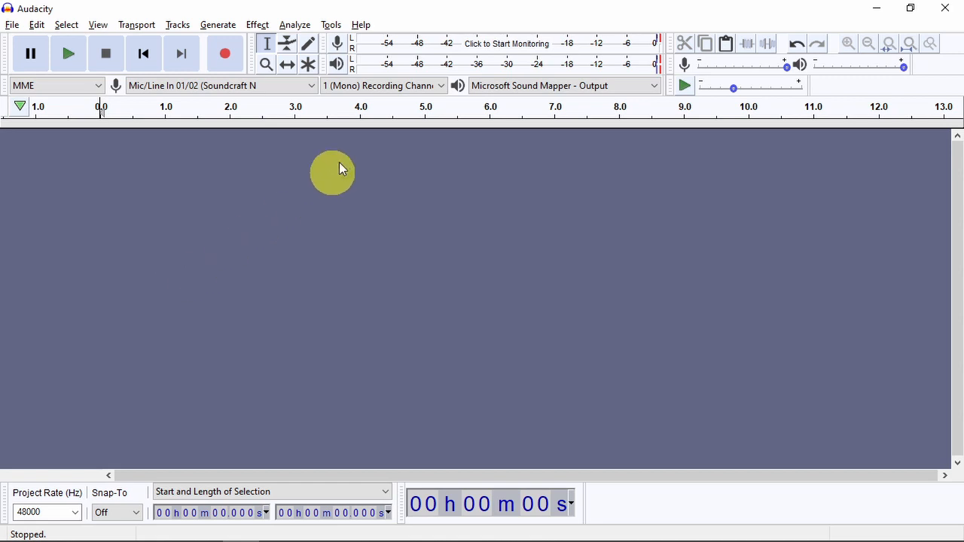
- Switch Recording Channels to 2 (Stereo) and start a new take
left_click(383, 84)
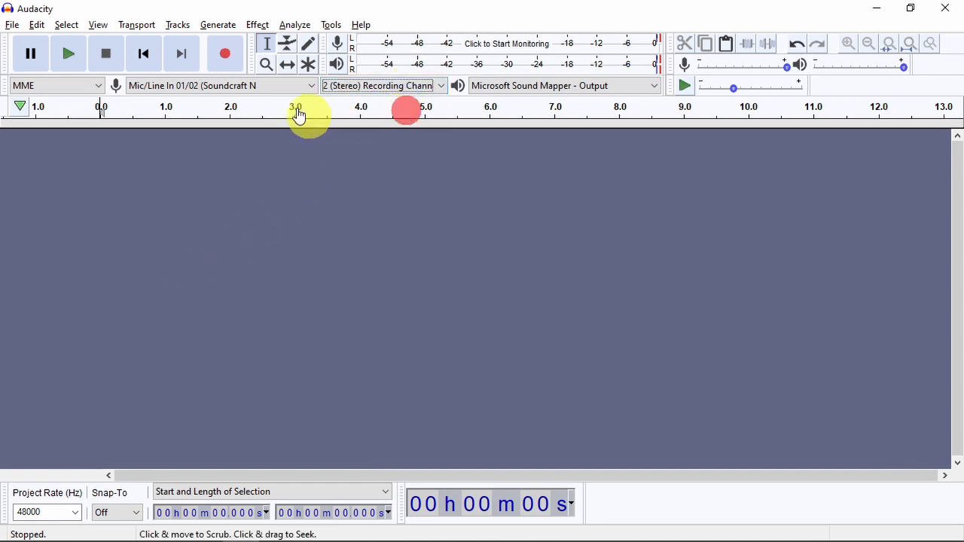
left_click(225, 54)
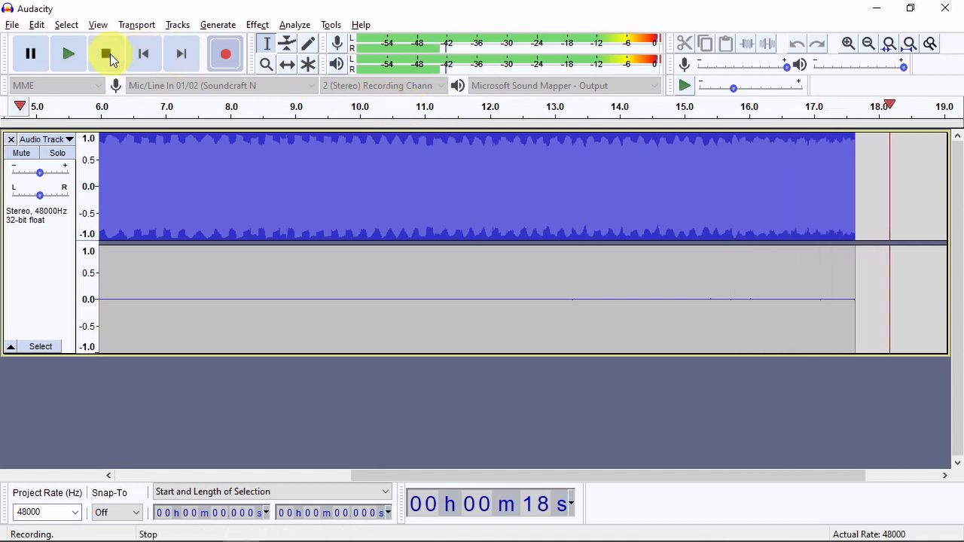
- Stop the stereo take, Split Stereo to Mono, and remove the silent second track
left_click(107, 54)
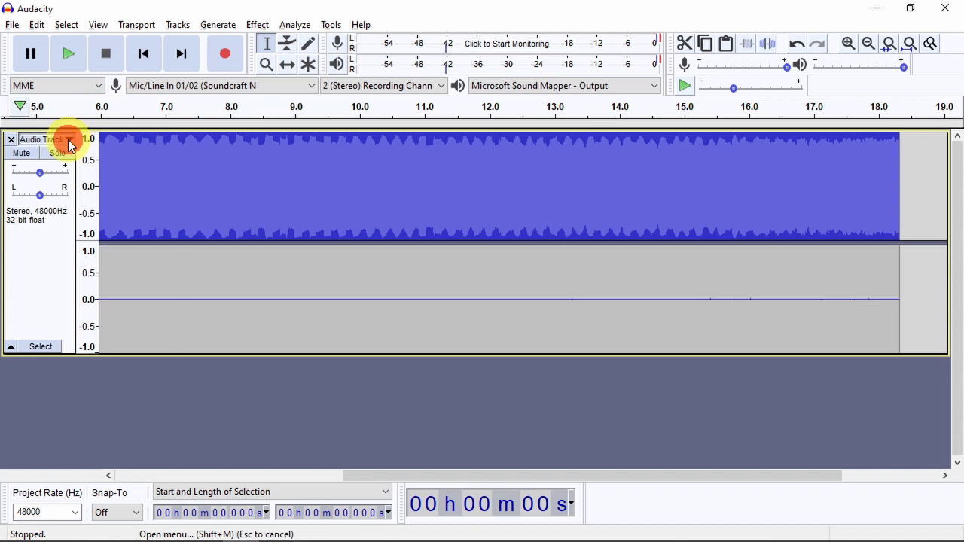
left_click(70, 139)
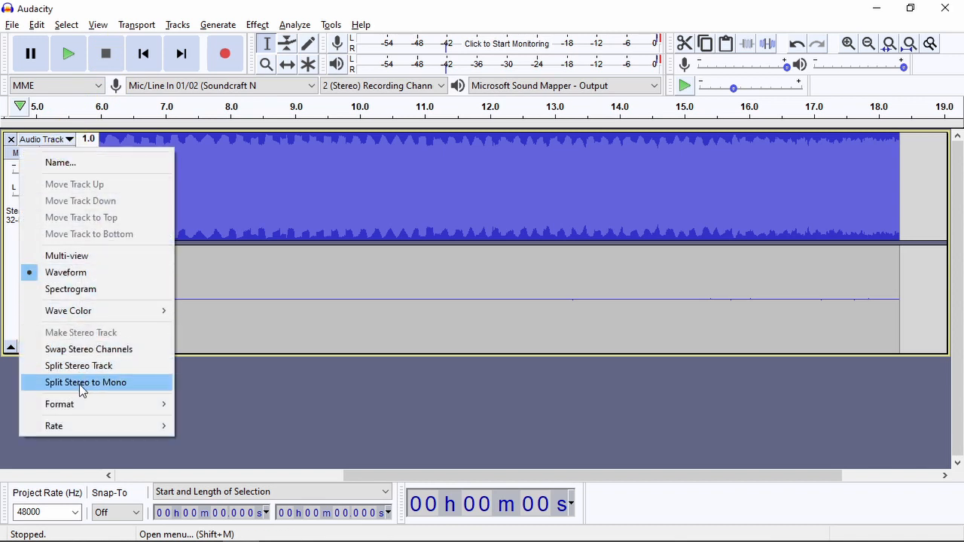
left_click(86, 382)
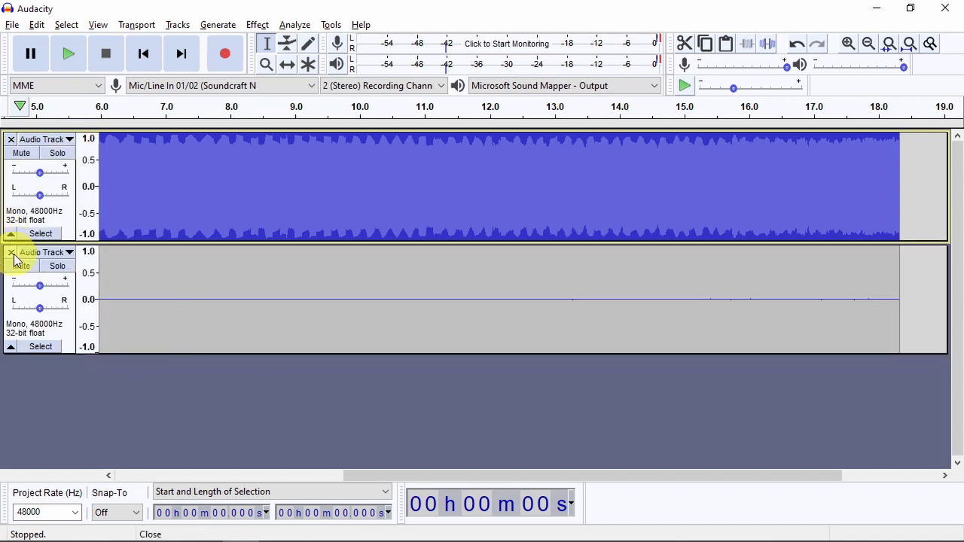
left_click(12, 253)
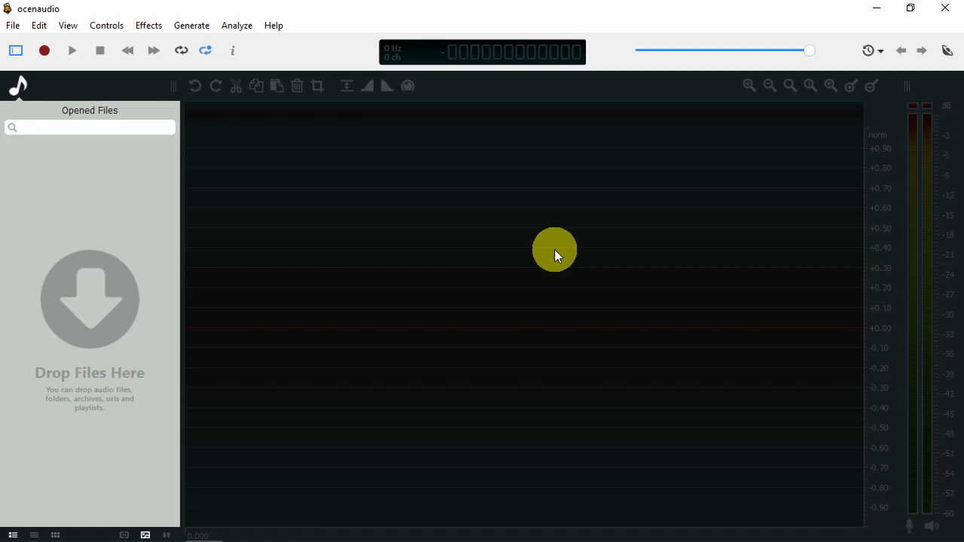
mouse_move(138, 78)
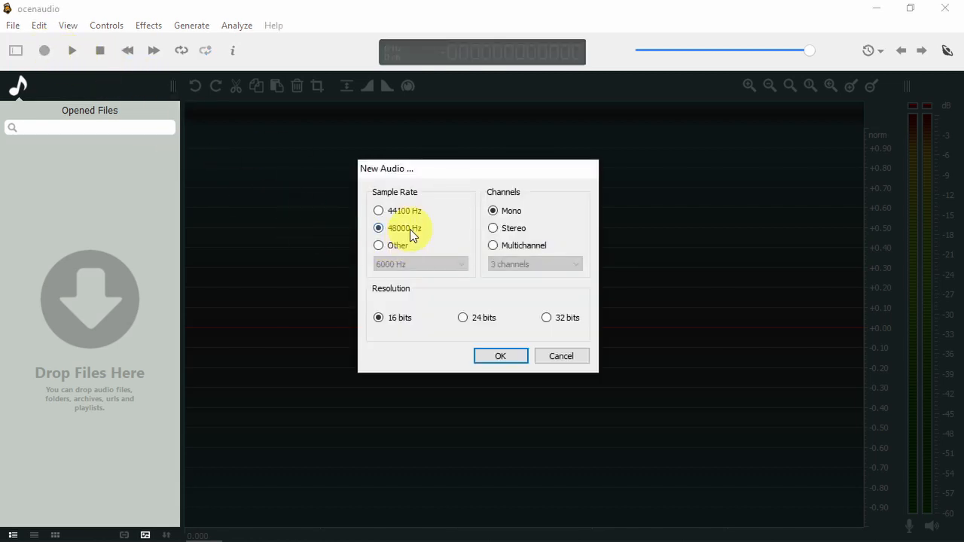
mouse_move(515, 203)
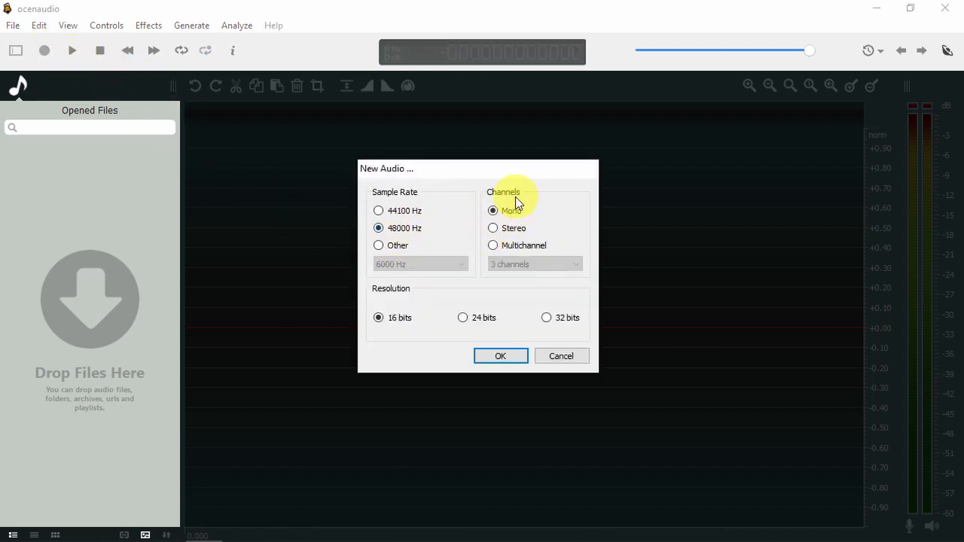
mouse_move(407, 263)
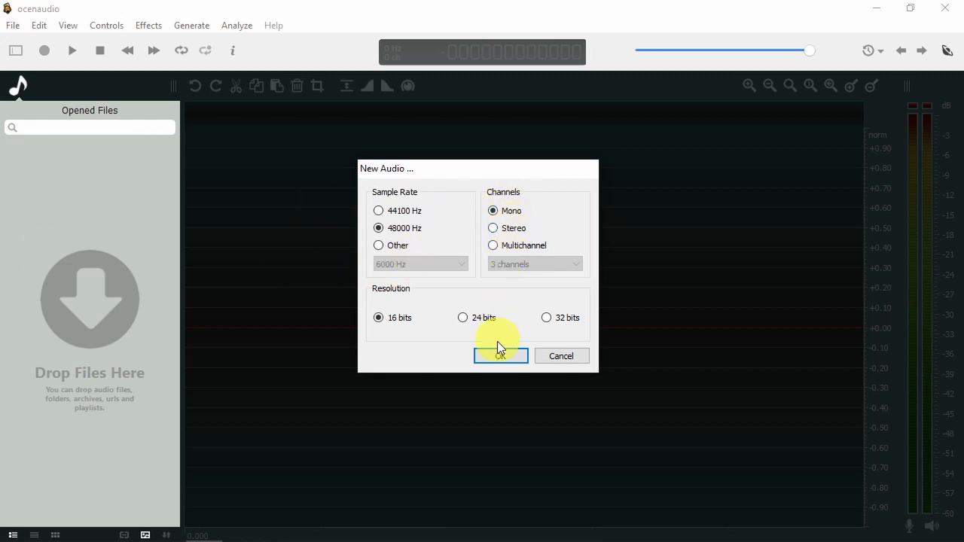
- Confirm the New Audio settings: 48000 Hz, Mono, 16 bits
left_click(500, 355)
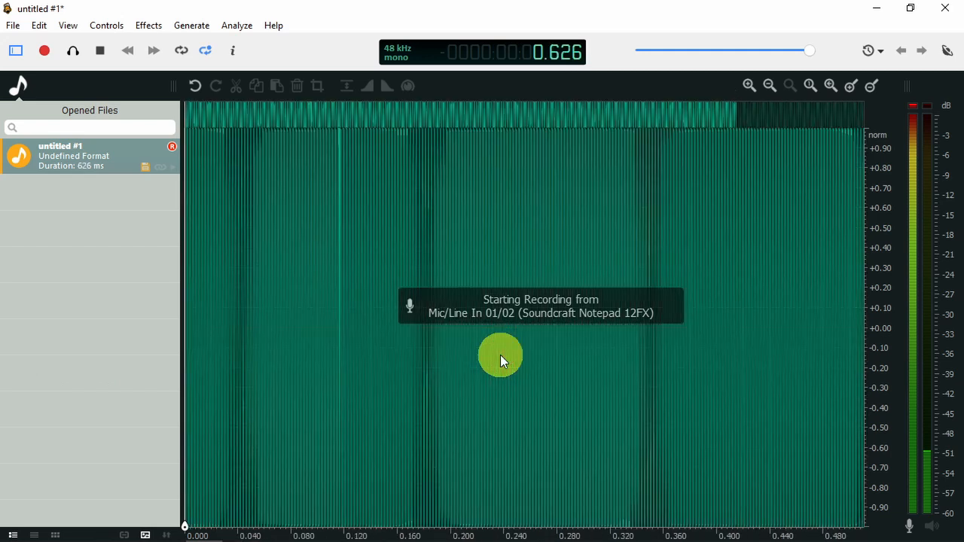